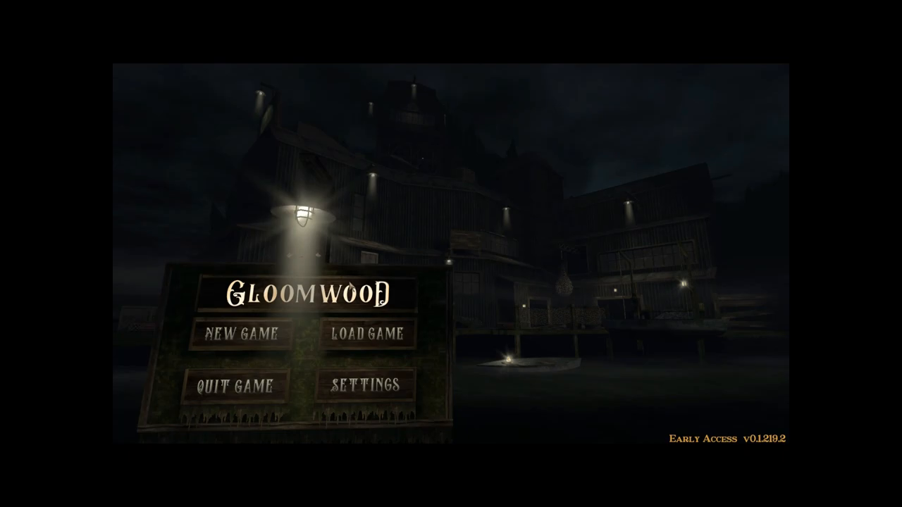
Start a new game and choose the Blood Moon difficulty.
left_click(242, 334)
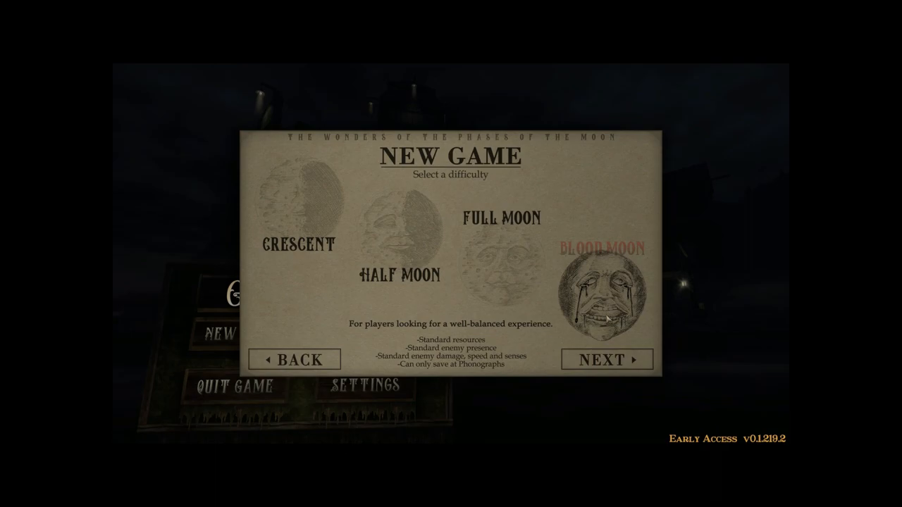
left_click(606, 360)
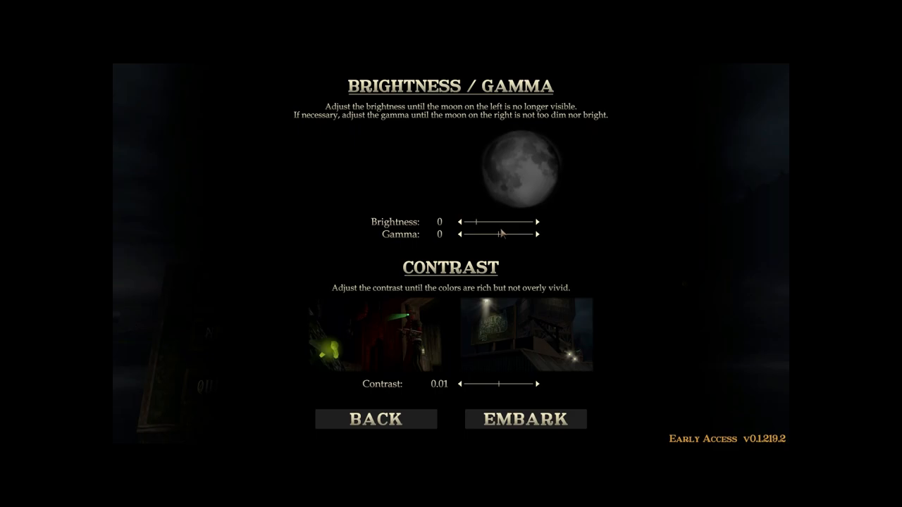
left_click(525, 419)
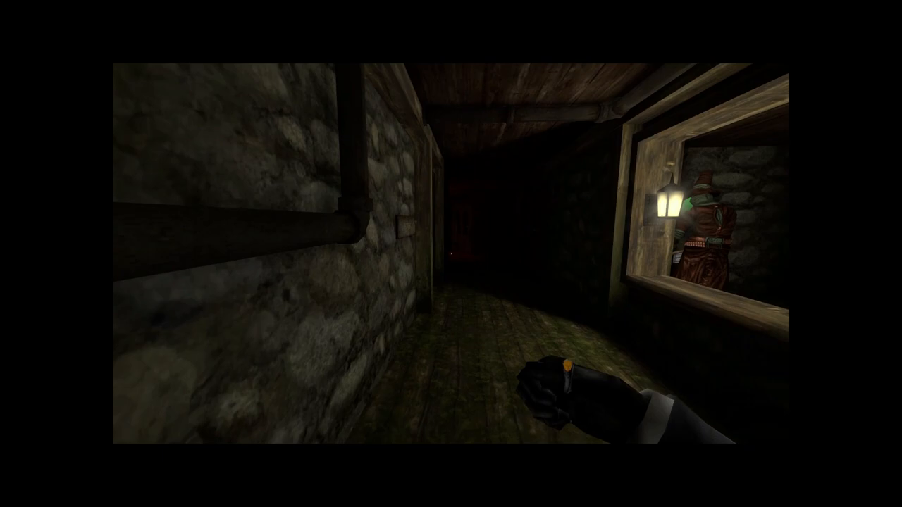
mouse_move(451, 253)
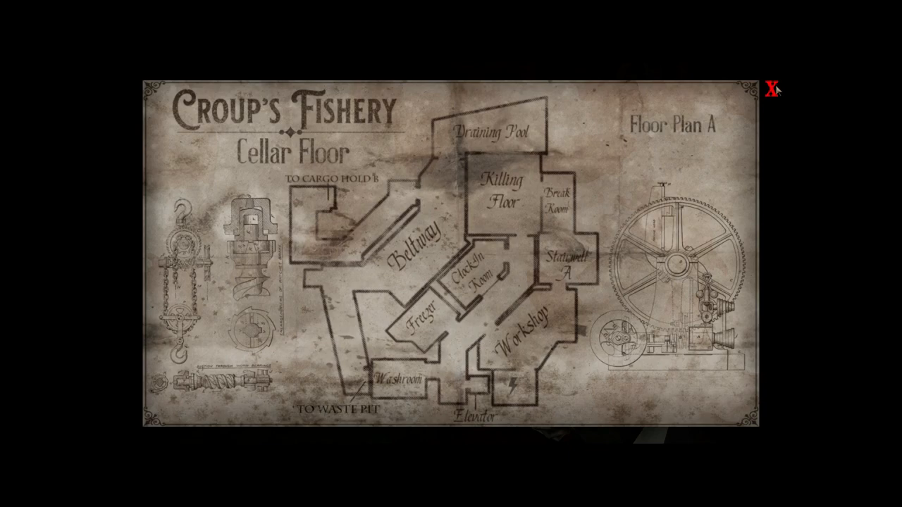
Close the Croup's Fishery cellar floor plan map.
left_click(770, 88)
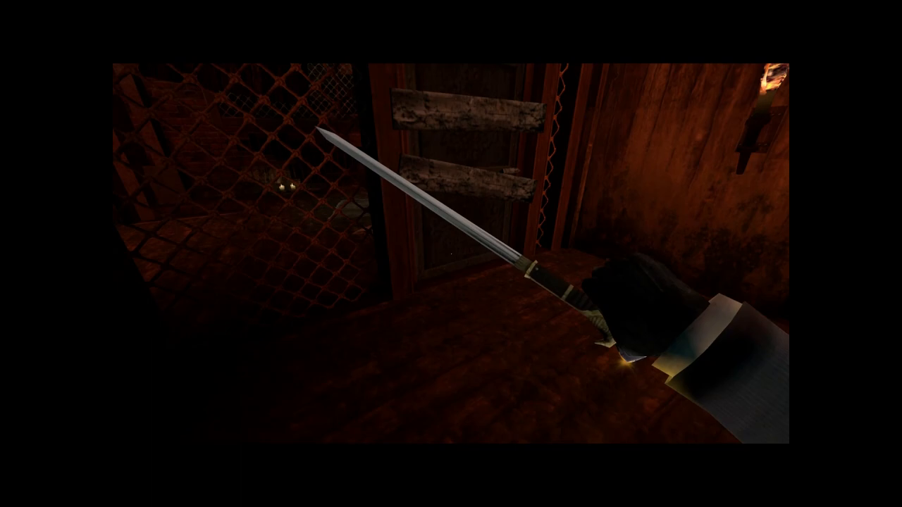
mouse_move(451, 253)
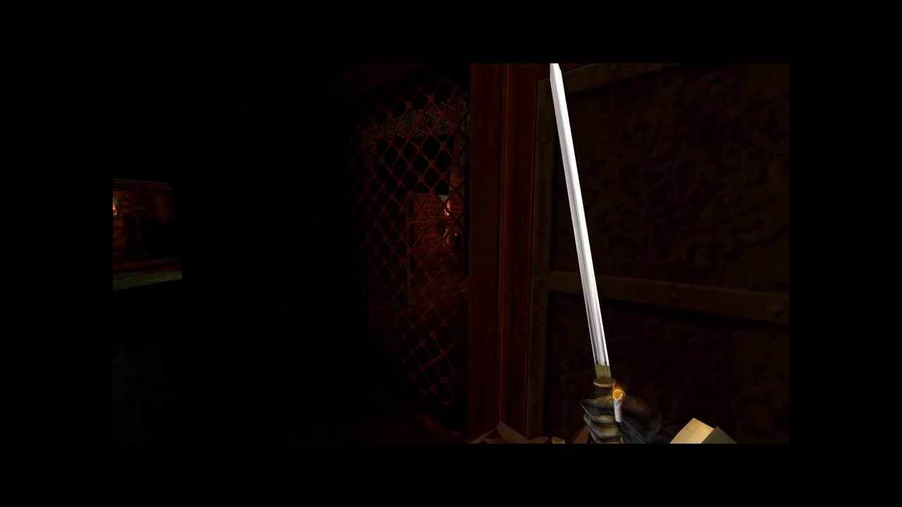
key("Escape")
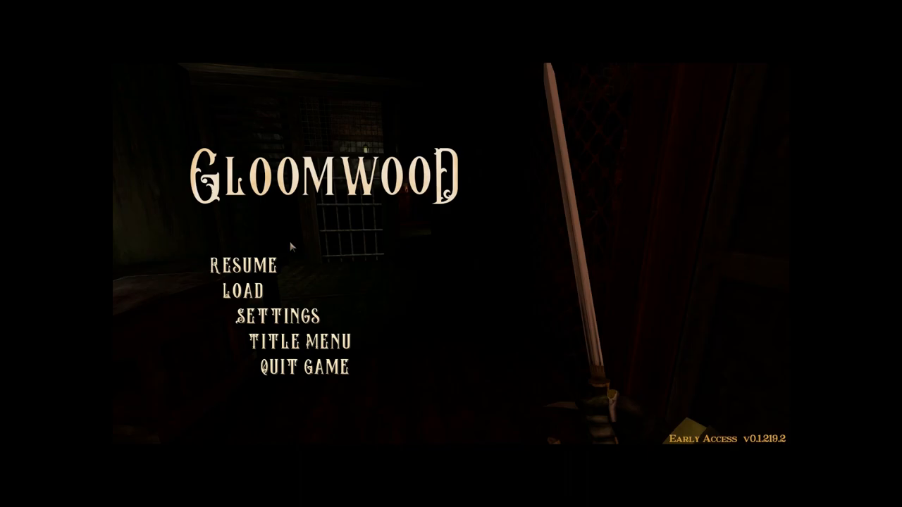
left_click(241, 266)
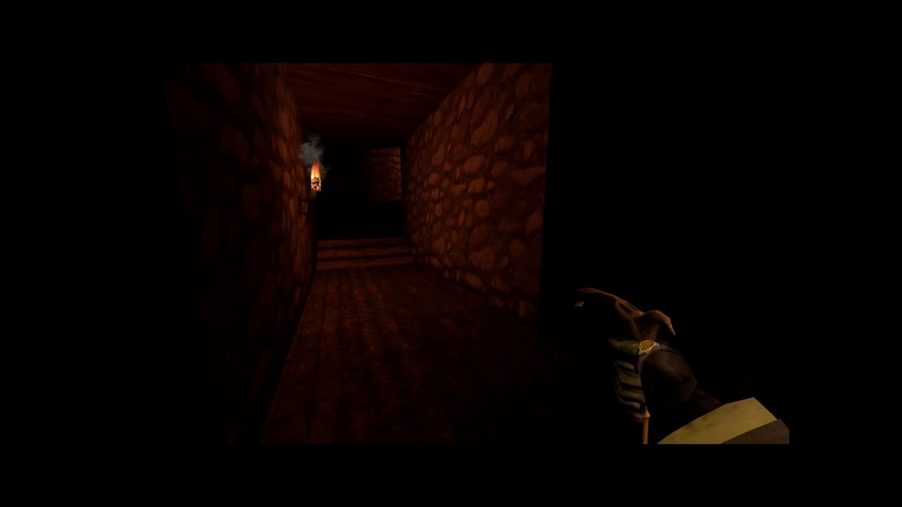
mouse_move(451, 253)
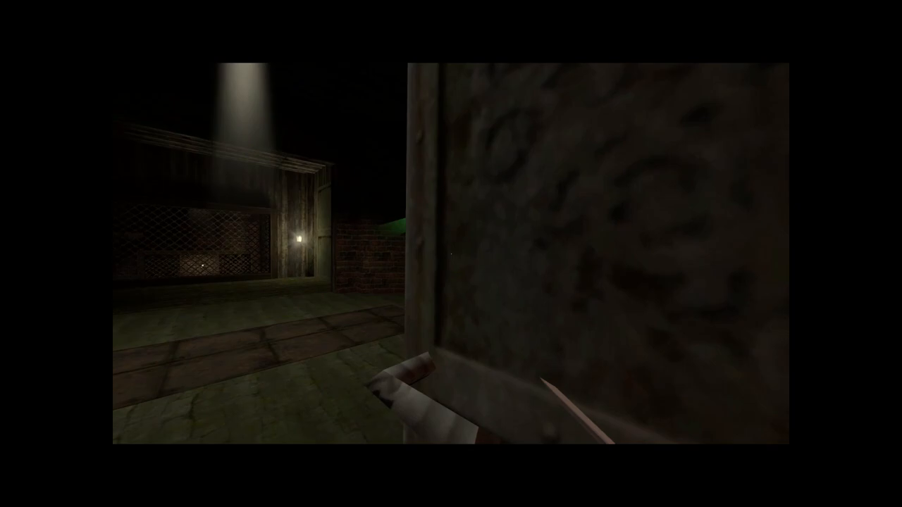
mouse_move(451, 254)
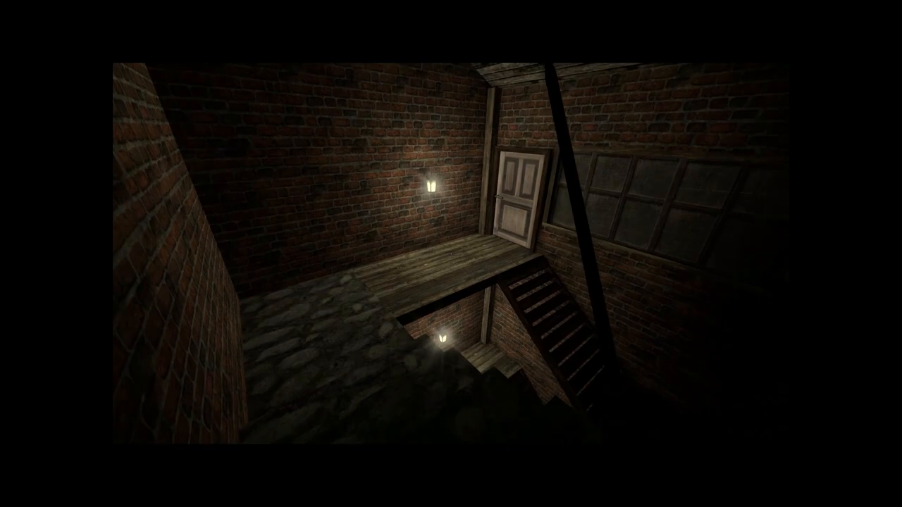
mouse_move(451, 253)
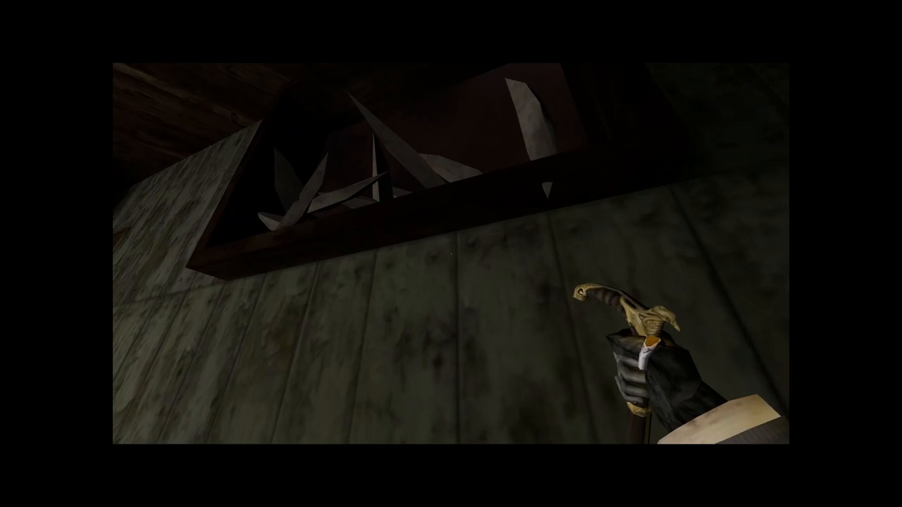
mouse_move(451, 254)
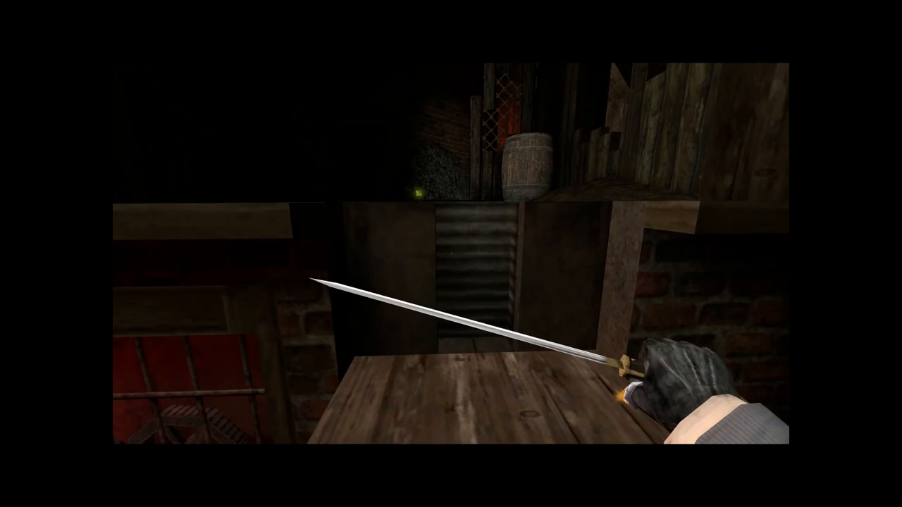
mouse_move(451, 254)
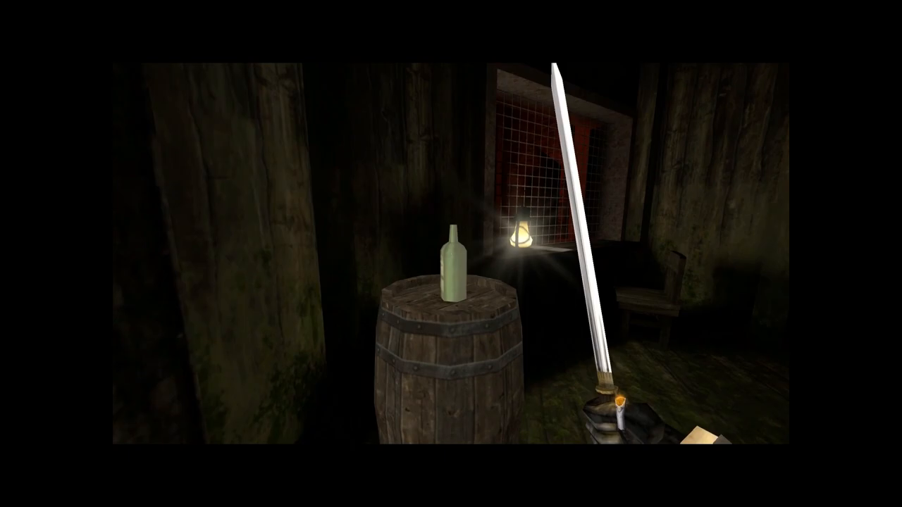
mouse_move(451, 254)
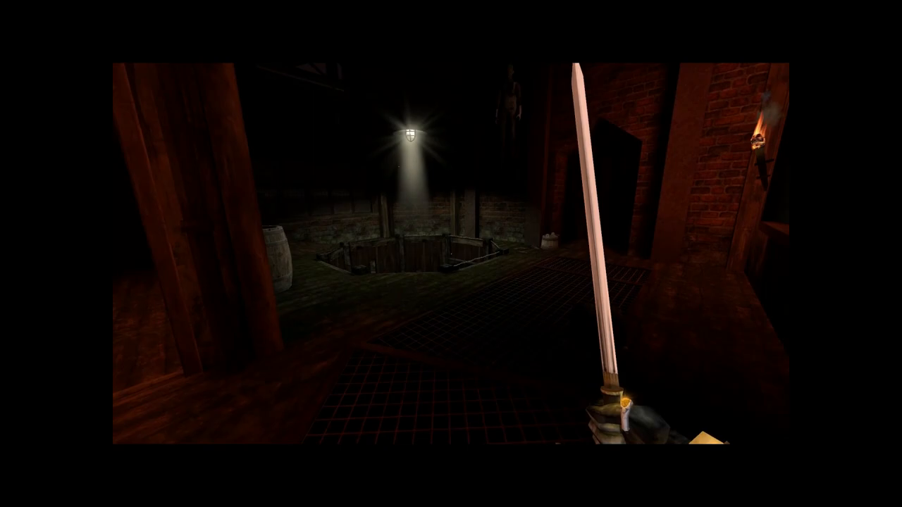
mouse_move(452, 254)
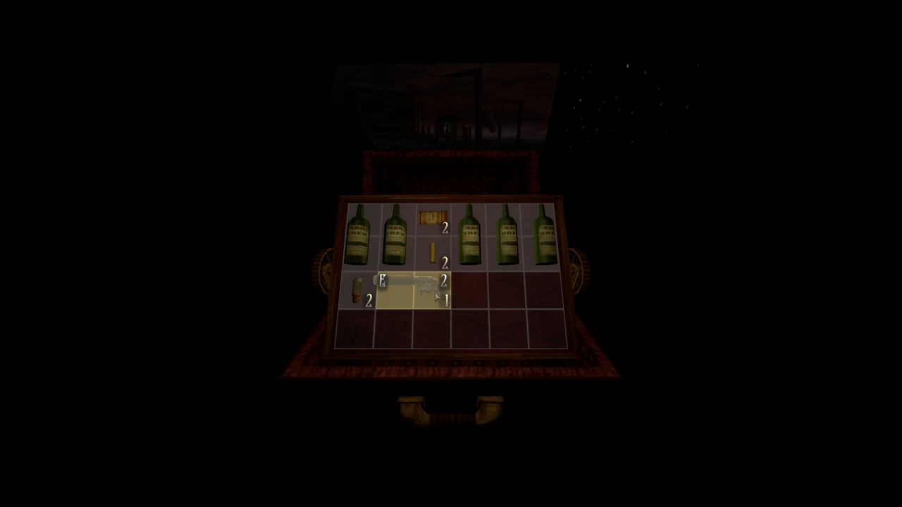
Review the green bottles and ammunition in the carrying case, then close it.
left_click(423, 289)
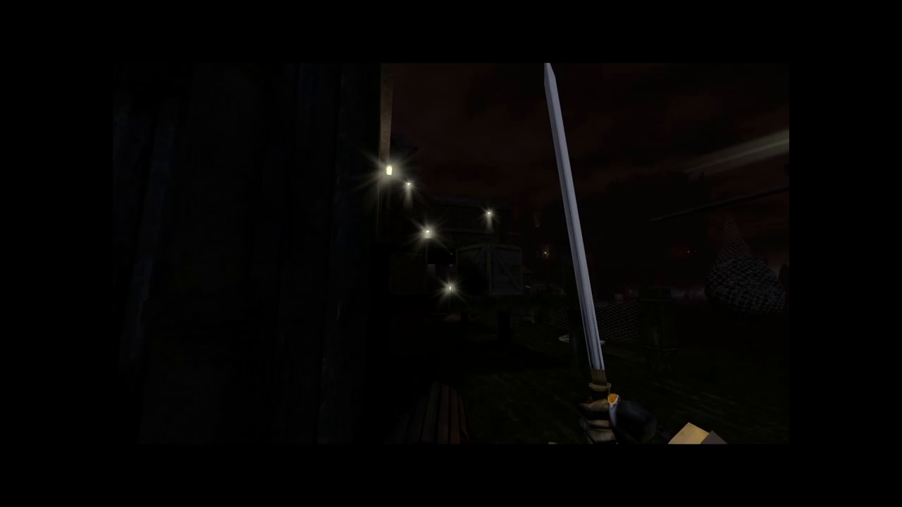
mouse_move(452, 254)
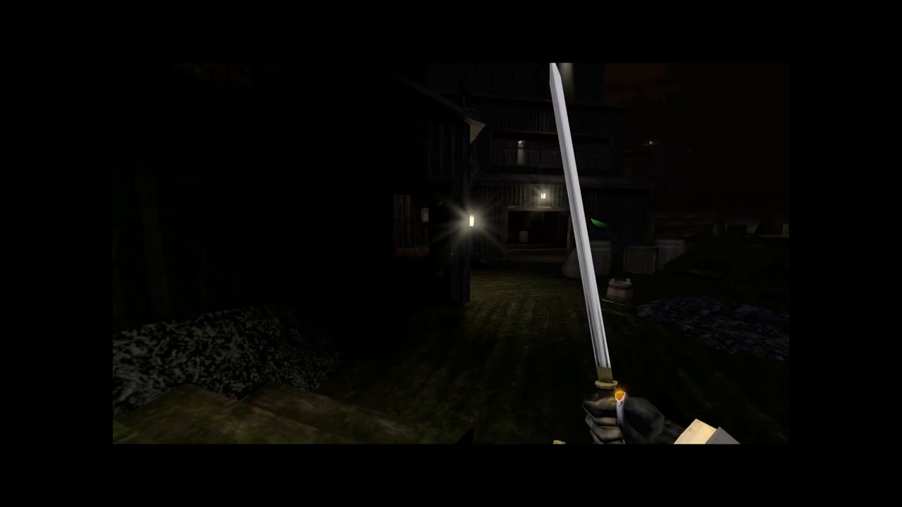
mouse_move(451, 254)
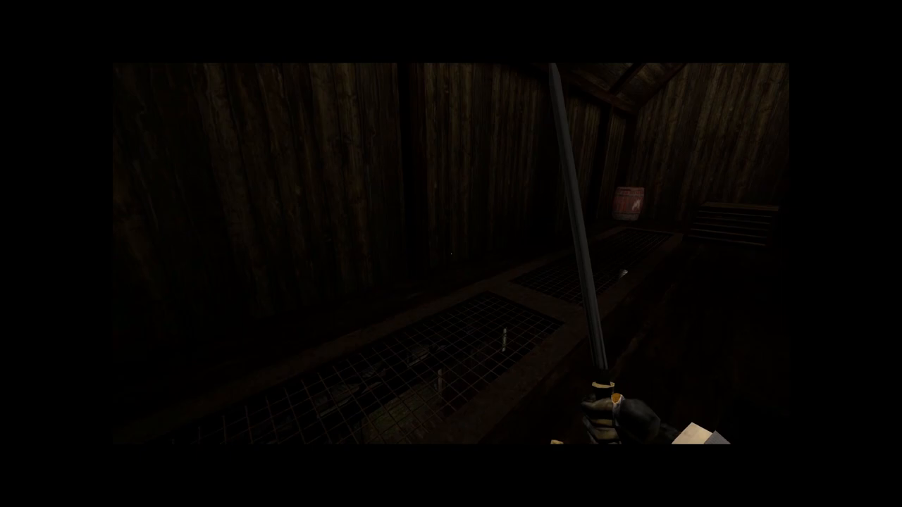
mouse_move(451, 254)
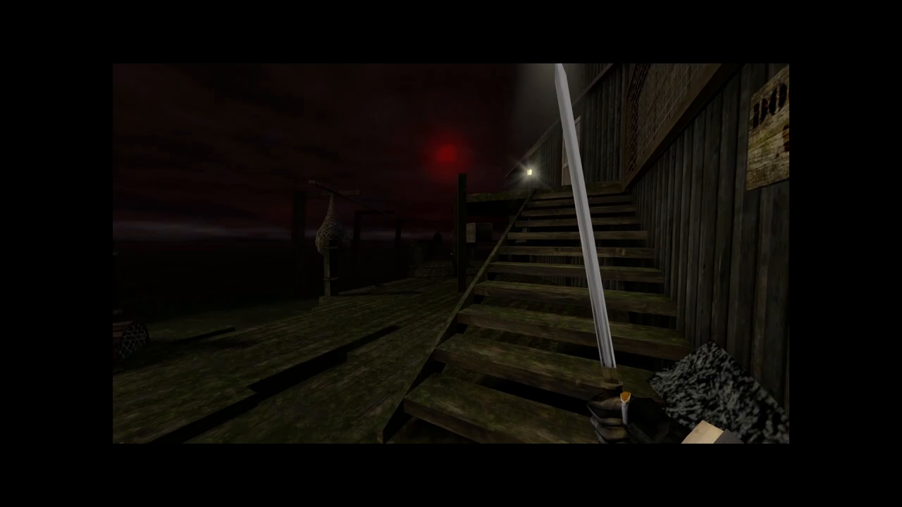
mouse_move(451, 254)
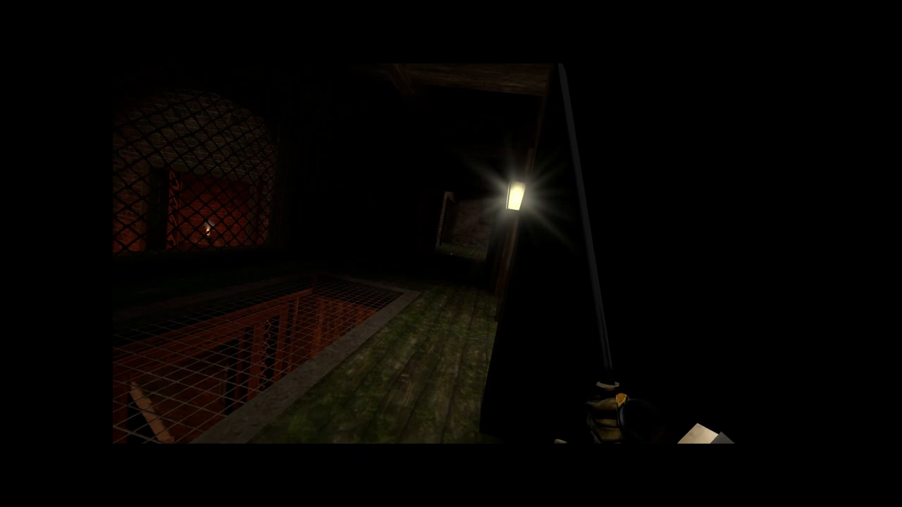
mouse_move(451, 253)
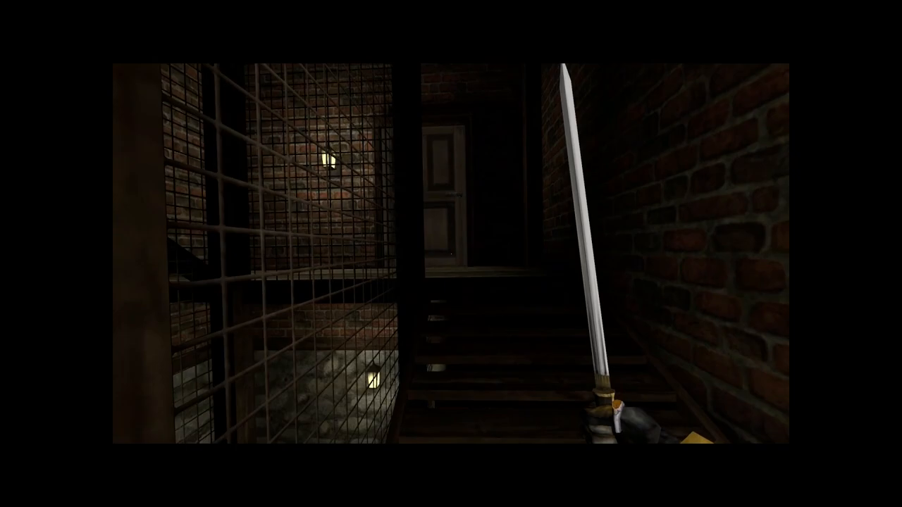
mouse_move(451, 254)
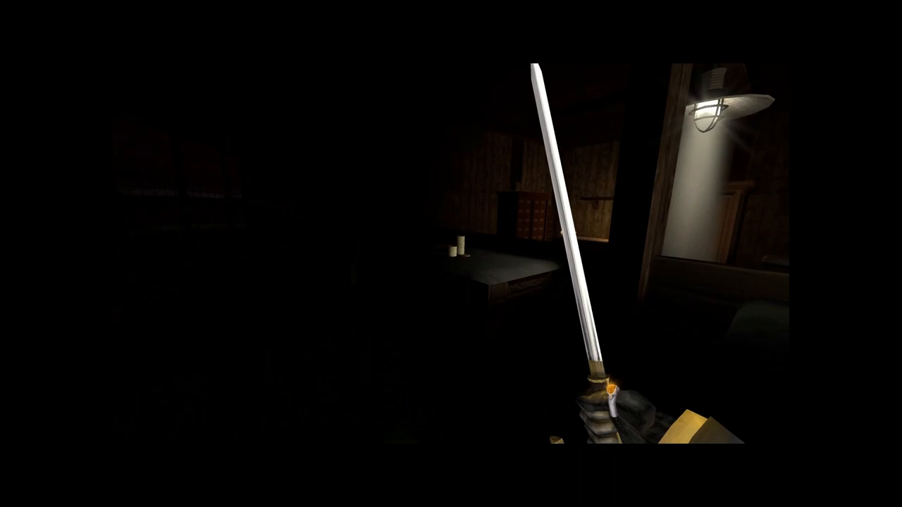
mouse_move(451, 254)
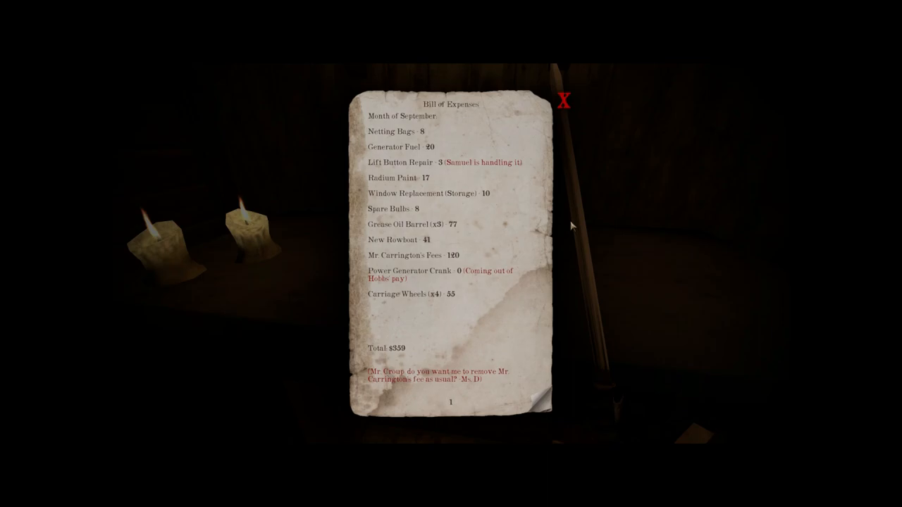
Close the September Bill of Expenses note from the office desk.
left_click(564, 100)
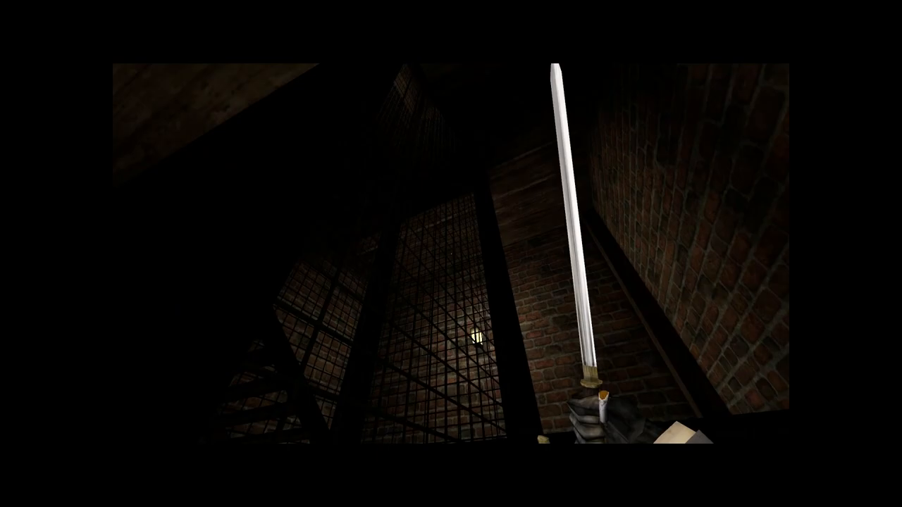
mouse_move(451, 254)
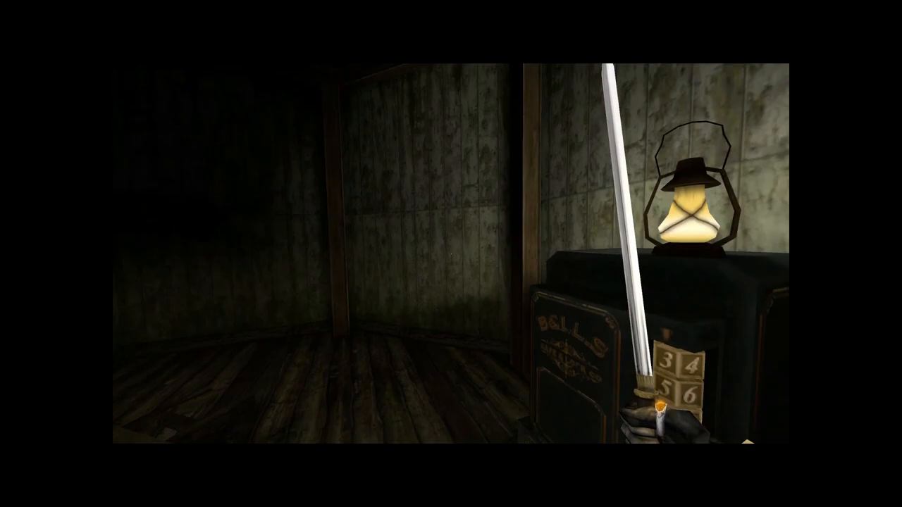
mouse_move(451, 254)
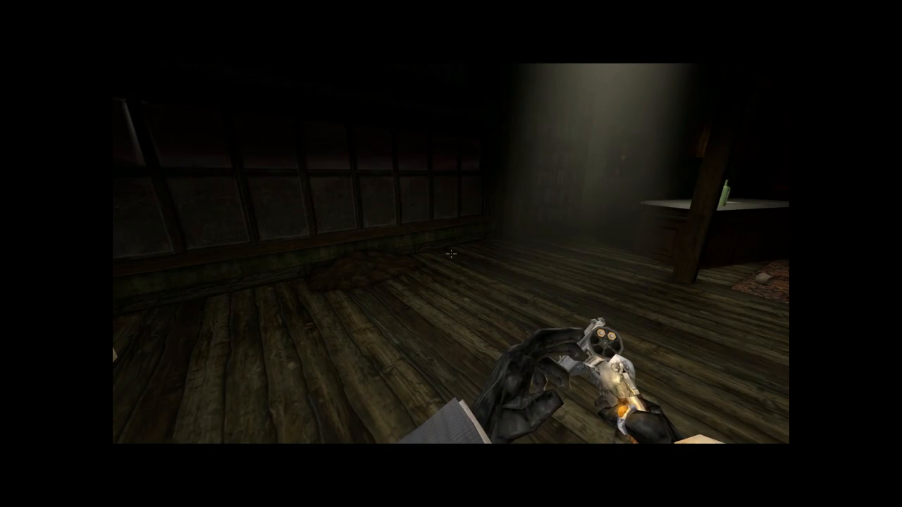
mouse_move(451, 254)
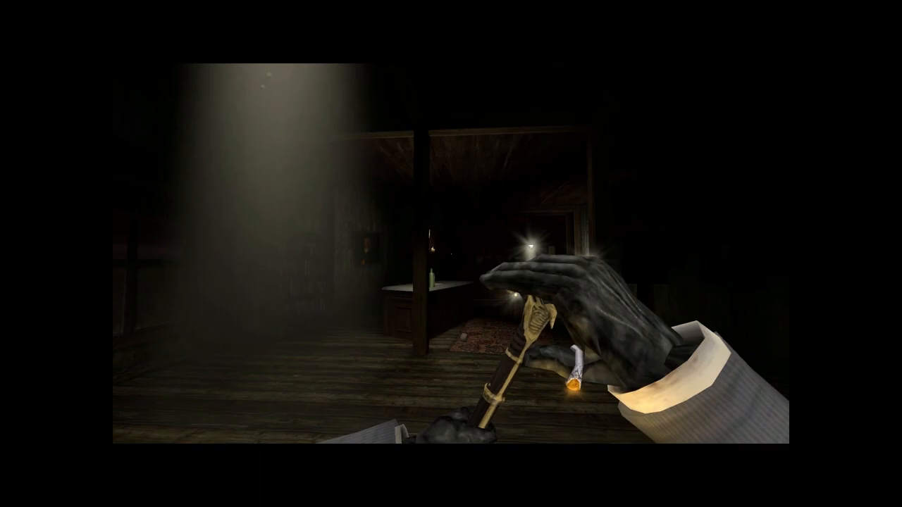
mouse_move(451, 254)
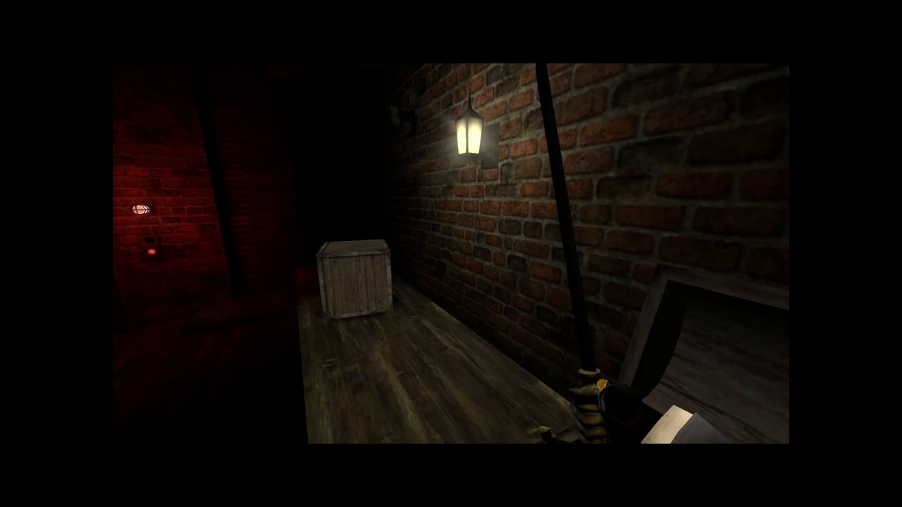
mouse_move(451, 254)
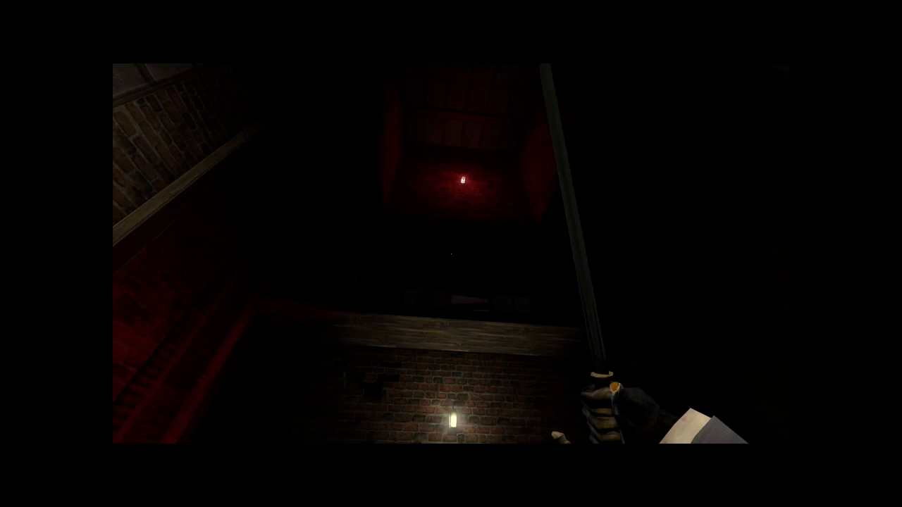
mouse_move(451, 253)
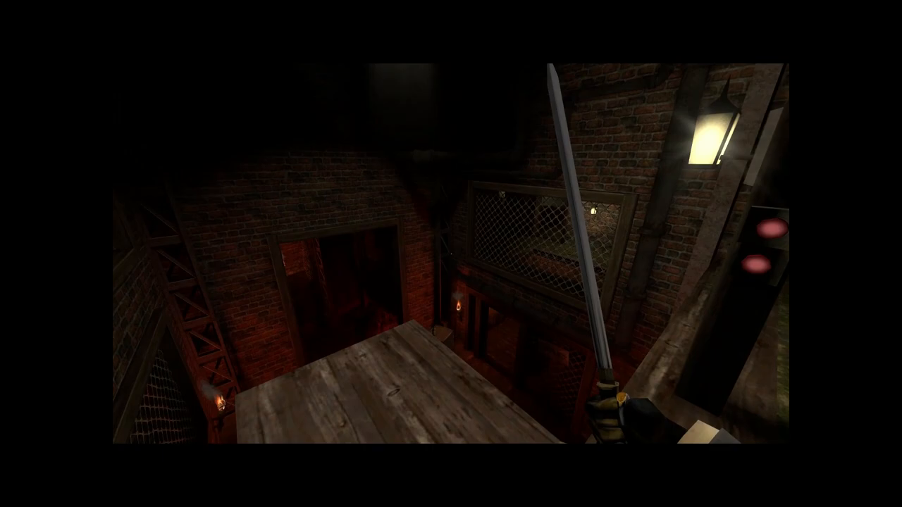
mouse_move(451, 254)
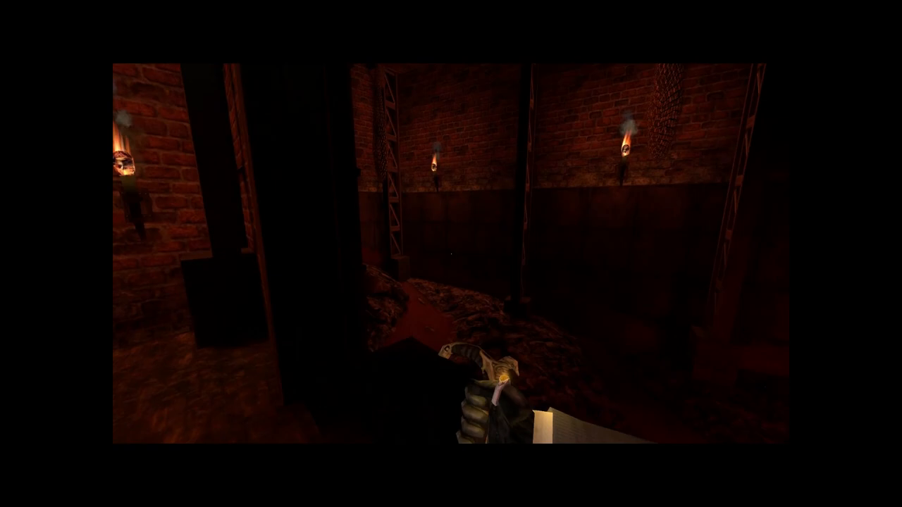
mouse_move(451, 254)
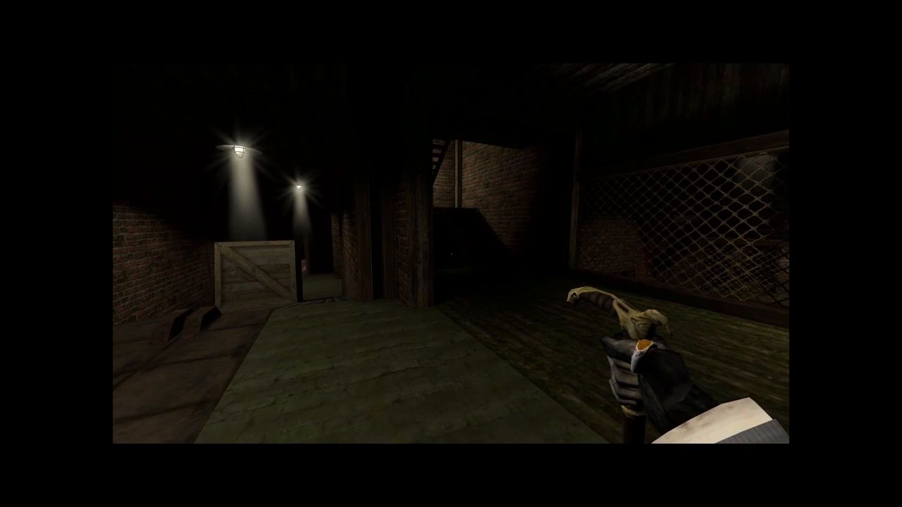
mouse_move(451, 253)
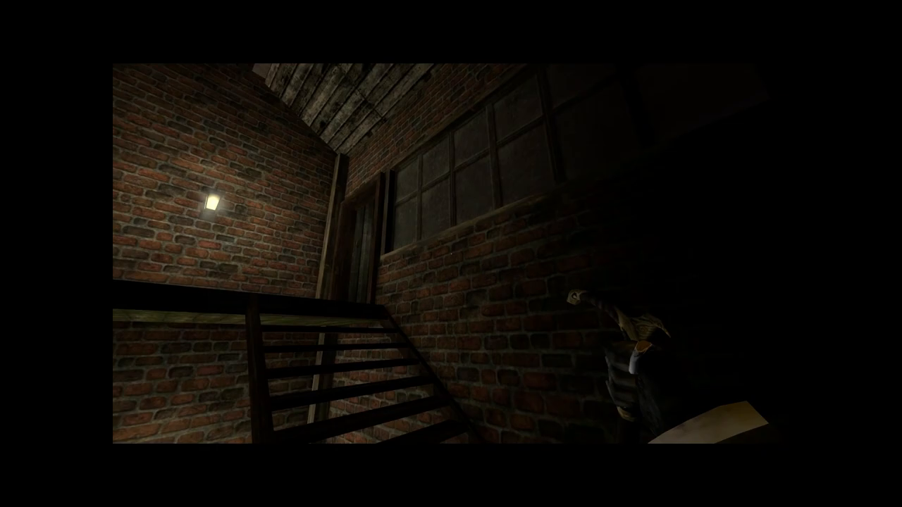
mouse_move(451, 253)
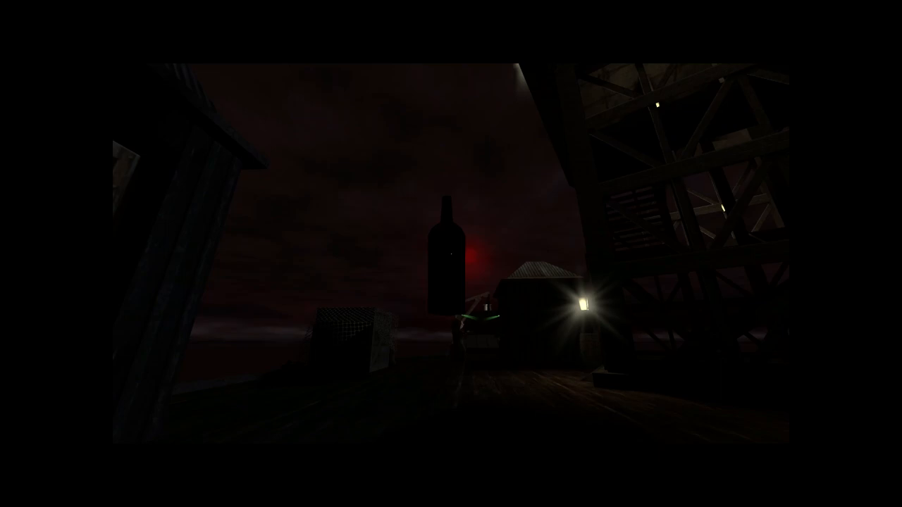
mouse_move(451, 254)
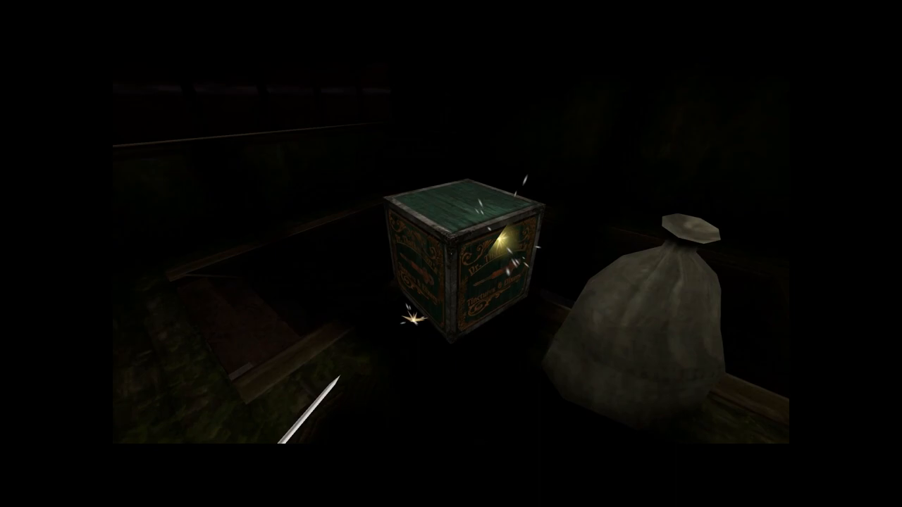
mouse_move(451, 253)
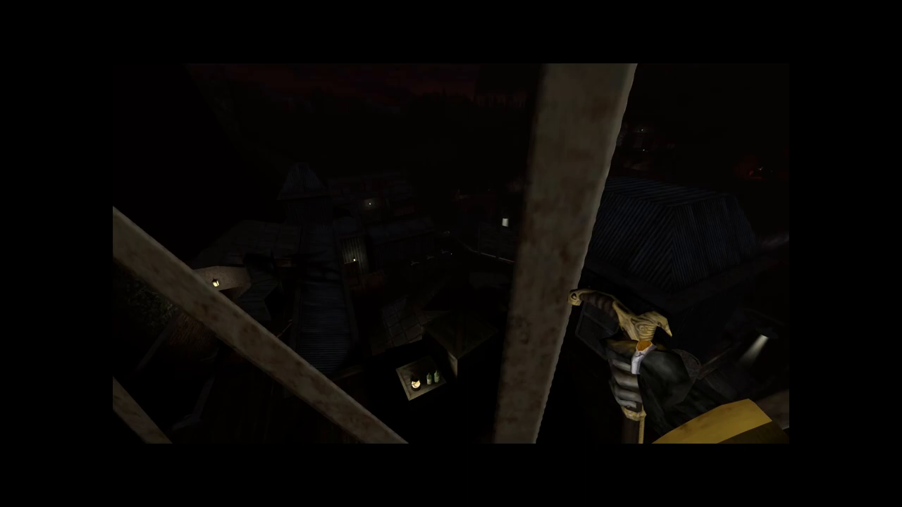
mouse_move(451, 254)
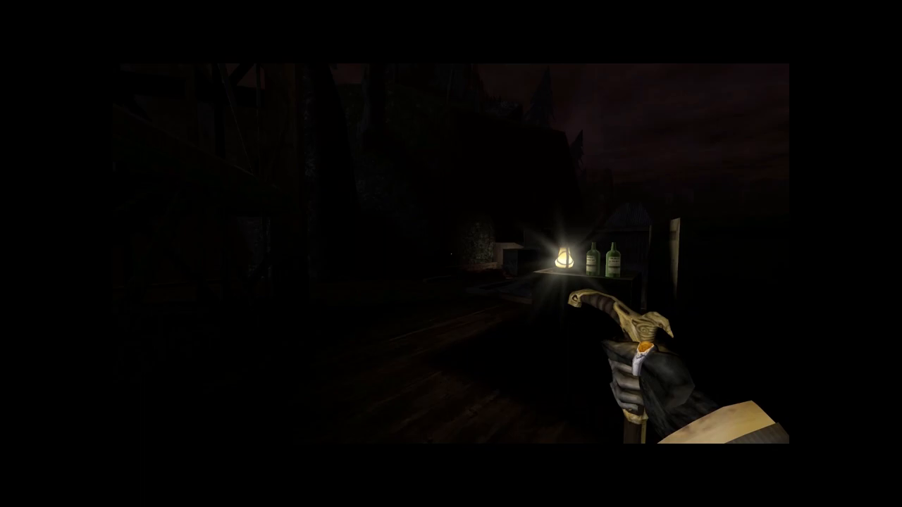
mouse_move(451, 254)
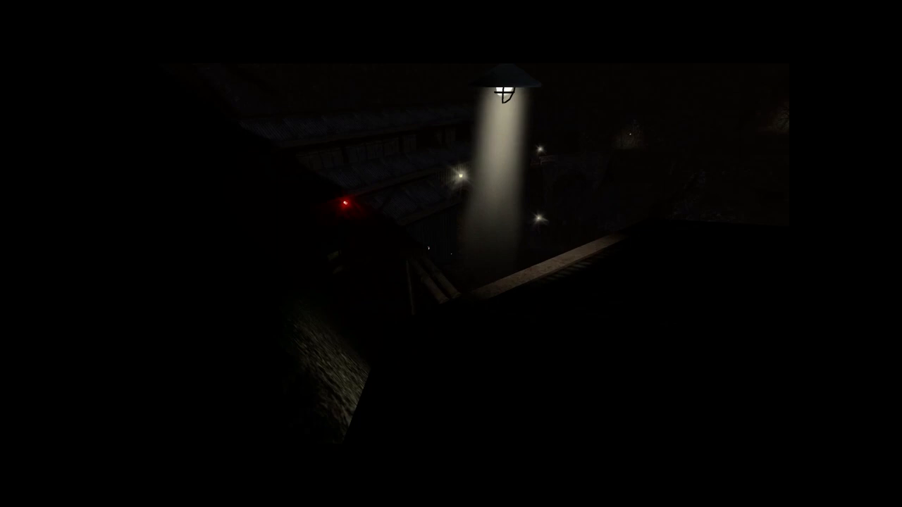
mouse_move(451, 254)
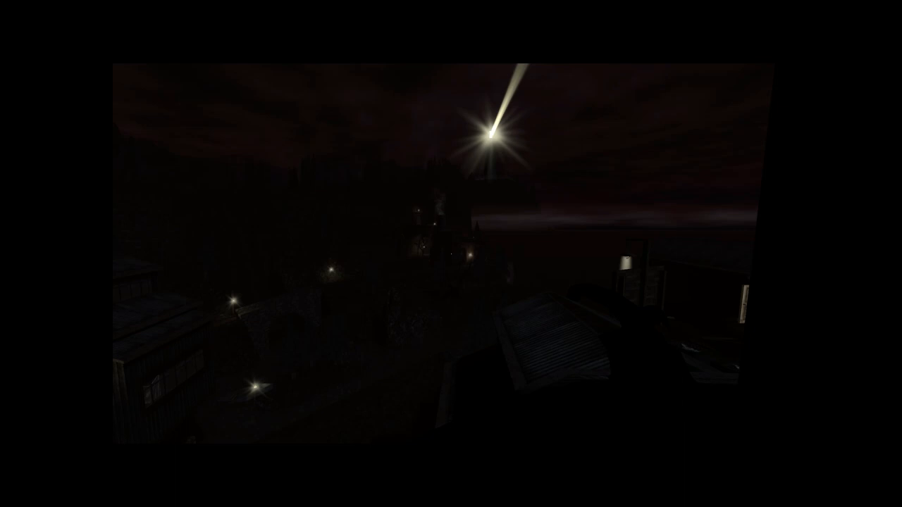